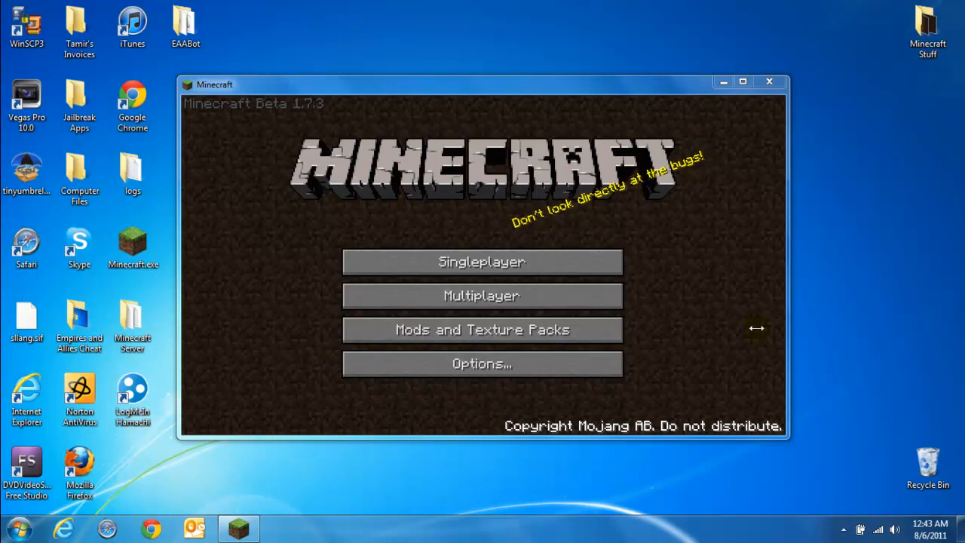
mouse_move(545, 262)
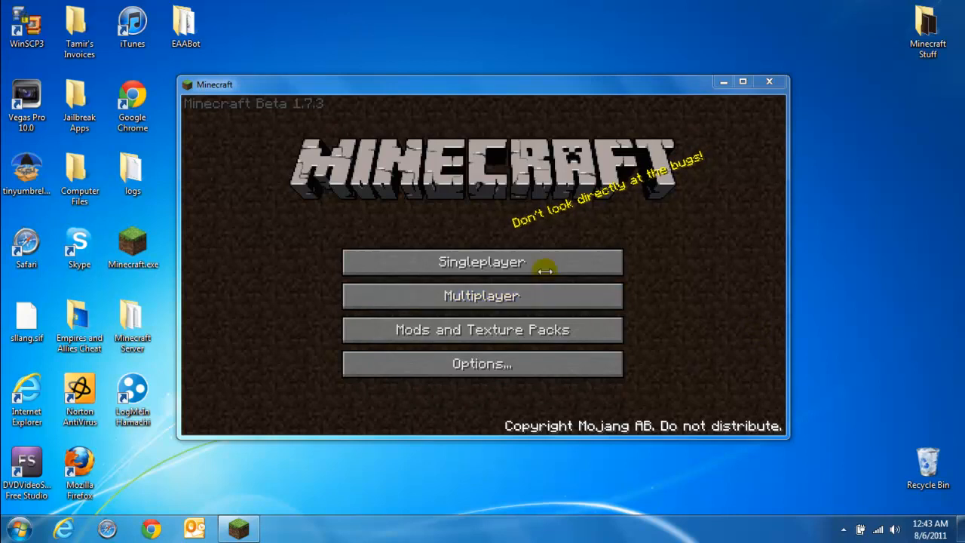
- Start a new singleplayer world and name it 'Youtube', deleting the extra 'Tut'
click(482, 262)
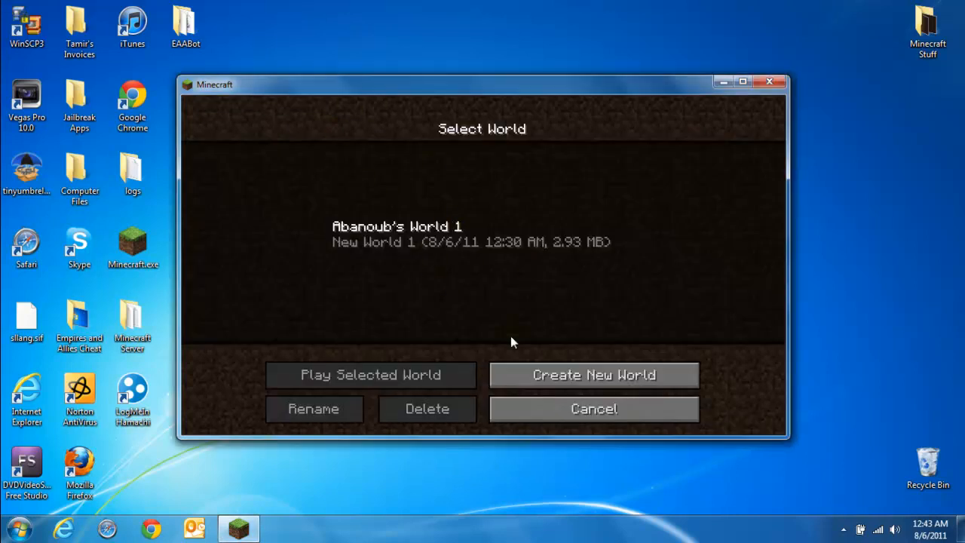
click(593, 375)
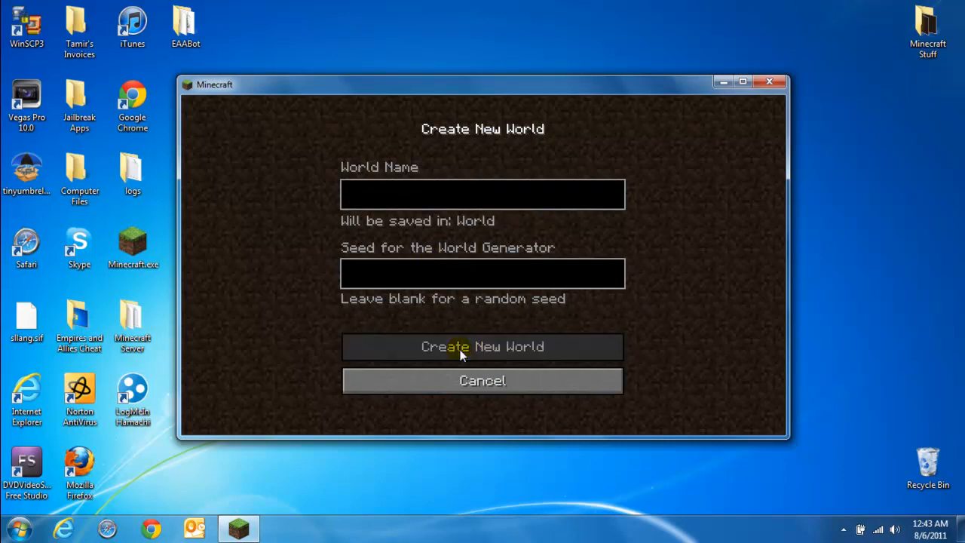
text(Youtube)
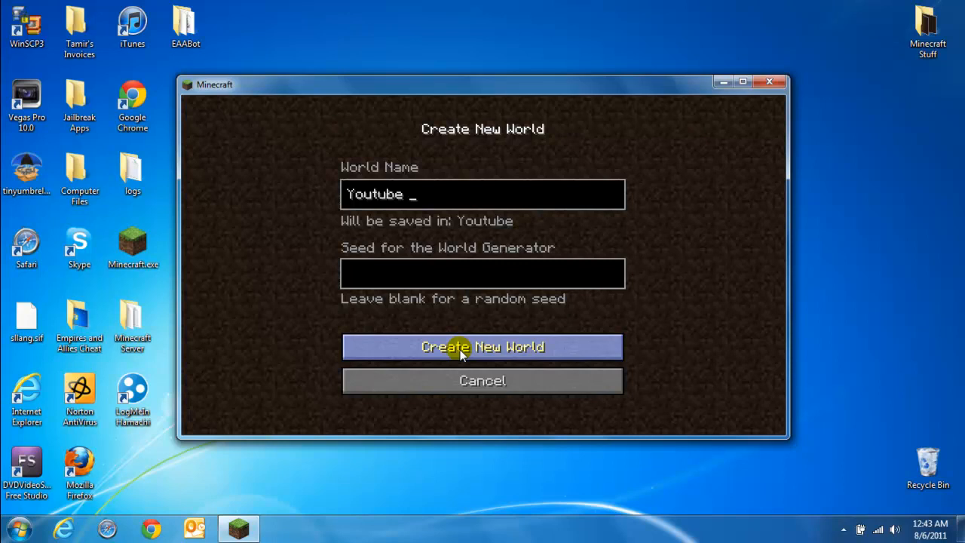
text(Tut)
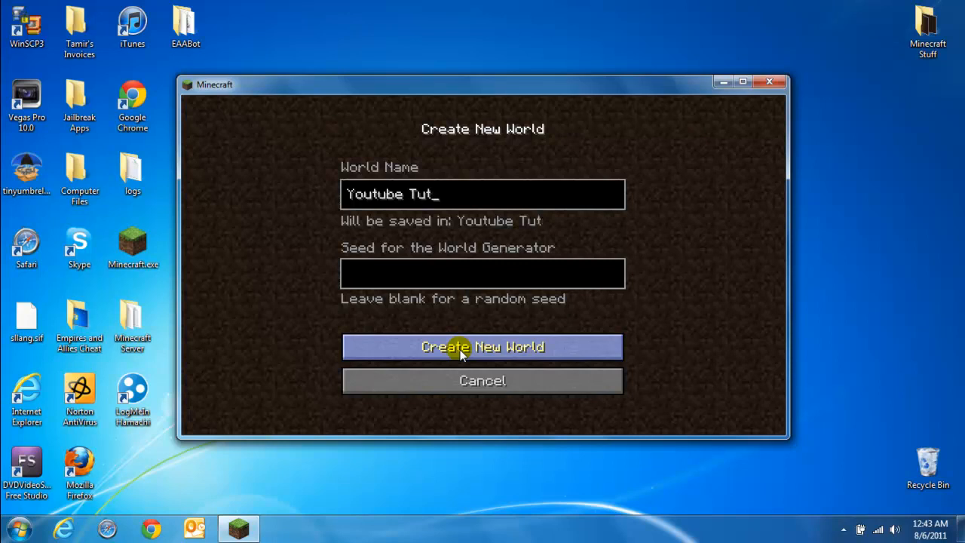
key(BackSpace)
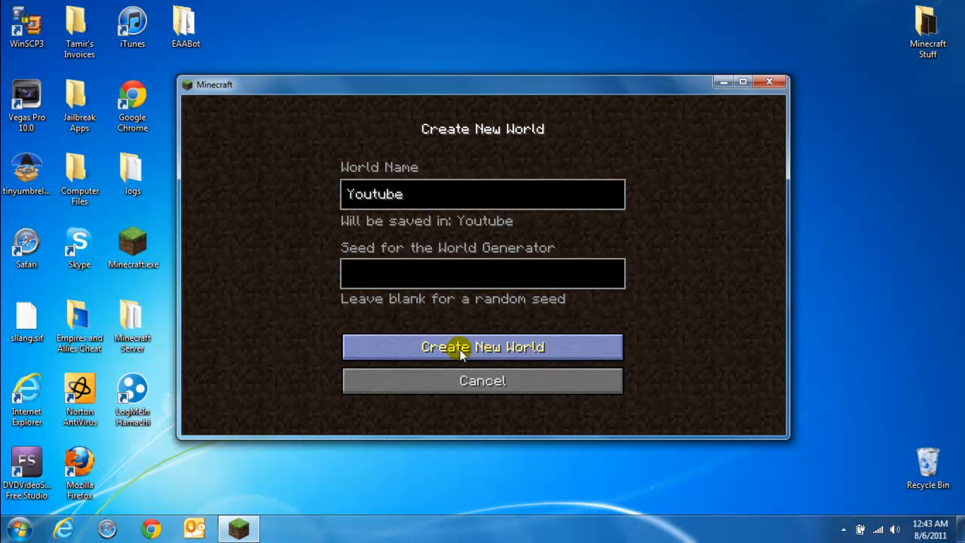
- Generate the Youtube world, then cancel world selection back to the title screen
click(482, 346)
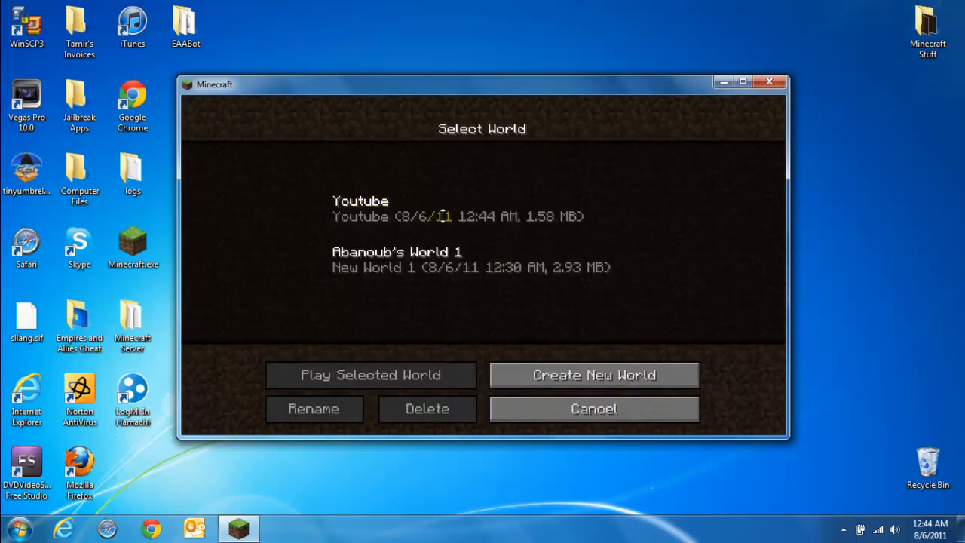
click(593, 409)
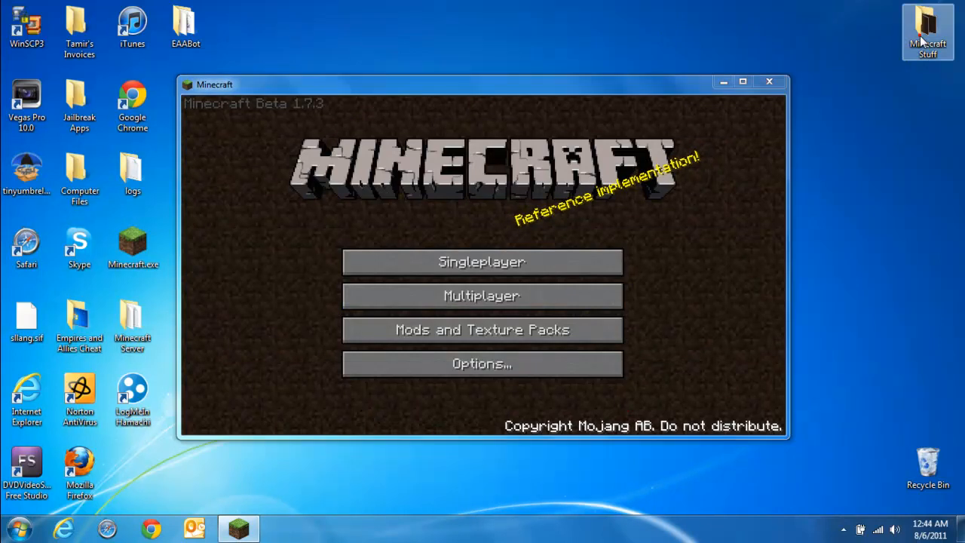
- Launch INVedit.exe from the Minecraft Stuff > INVedit folder
double_click(928, 30)
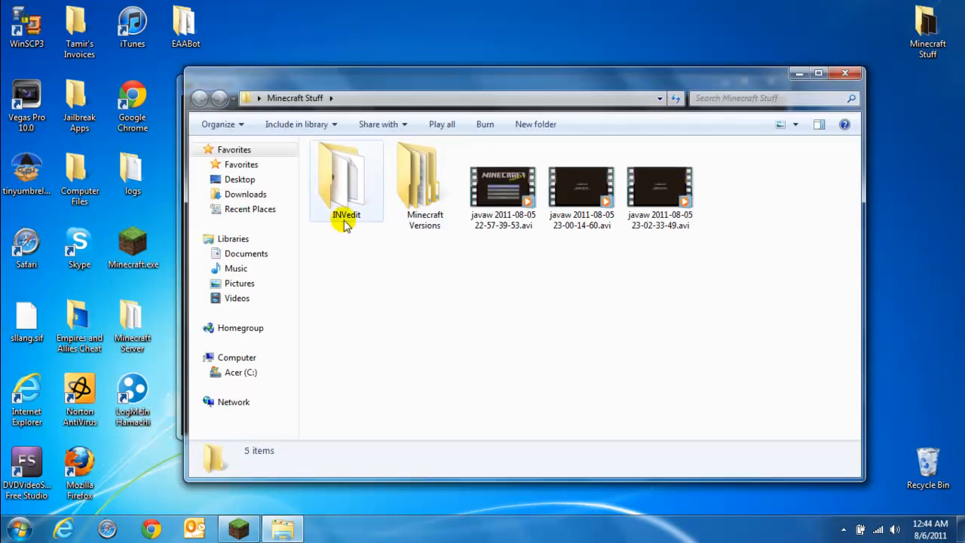
click(346, 181)
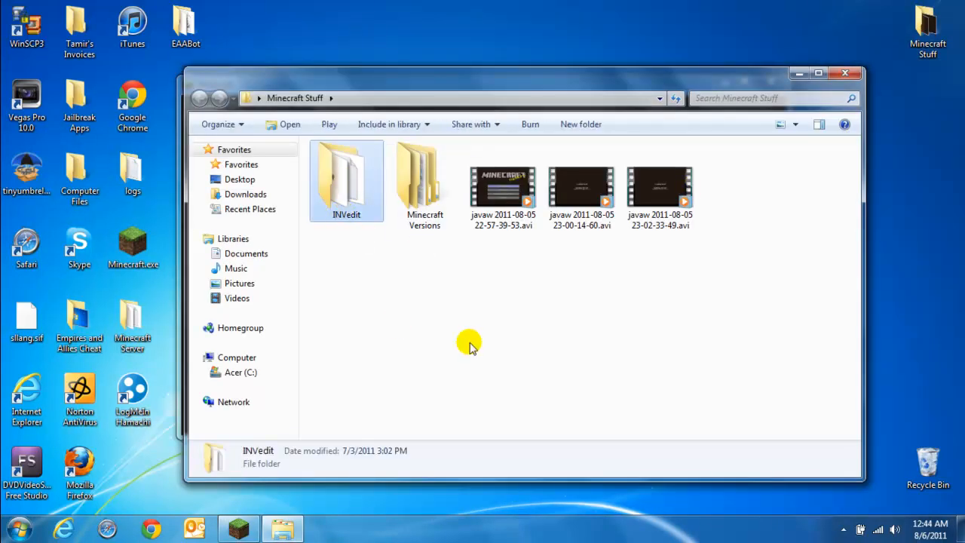
mouse_move(957, 124)
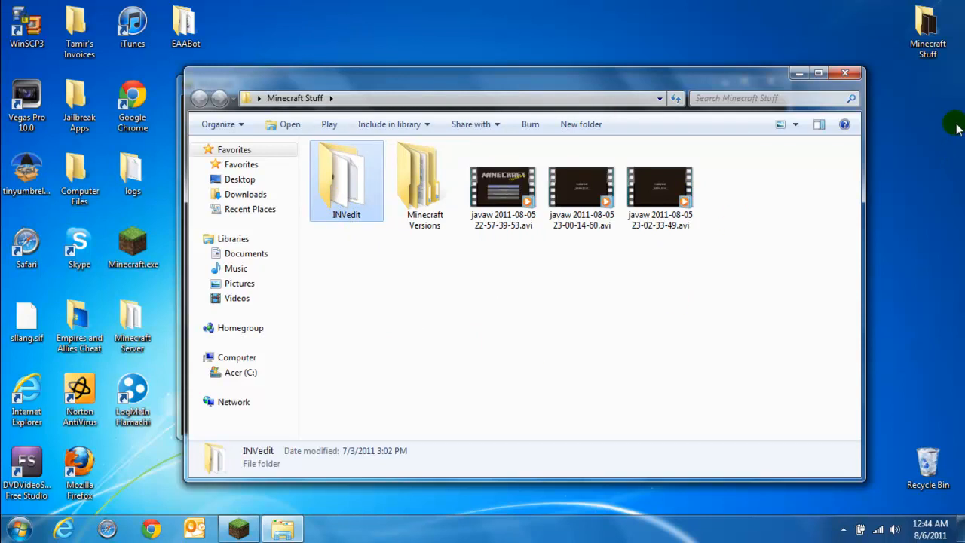
mouse_move(375, 209)
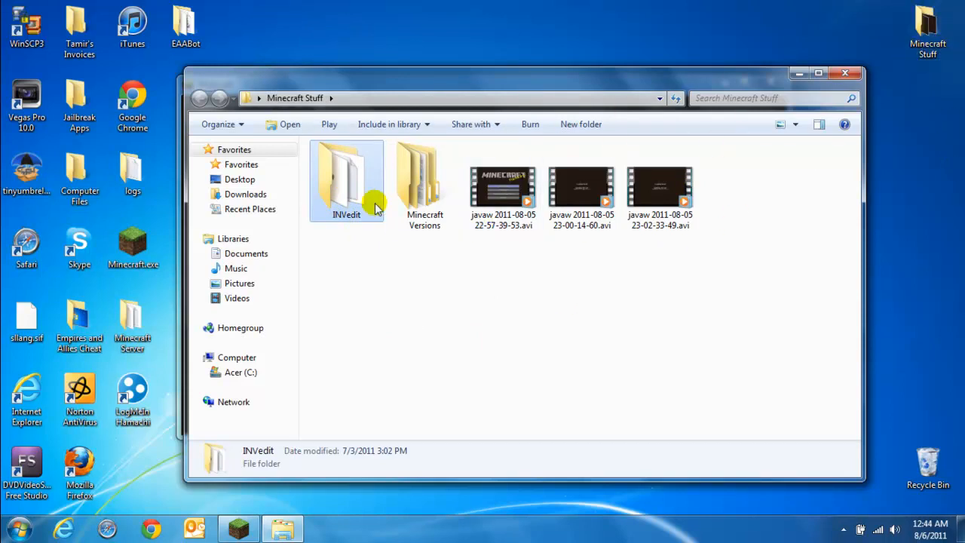
mouse_move(349, 180)
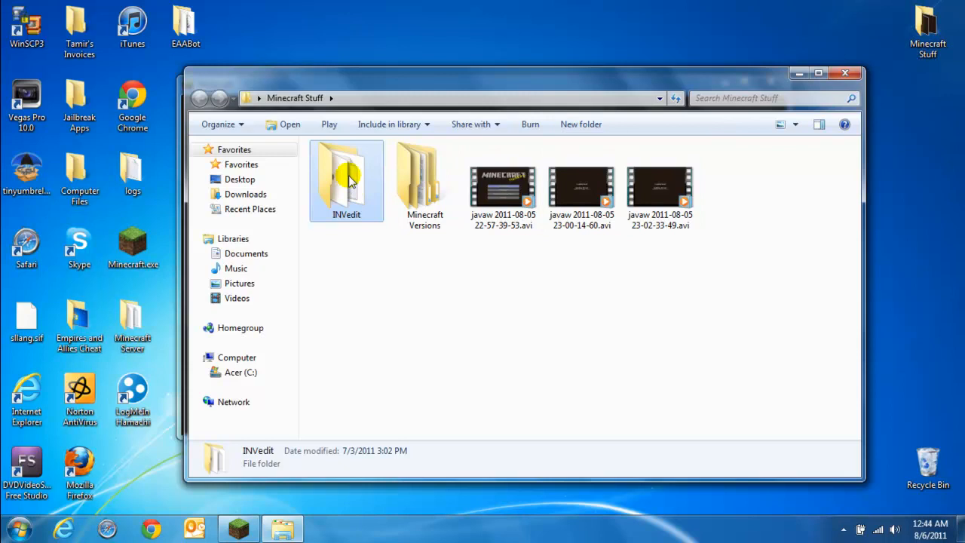
double_click(347, 181)
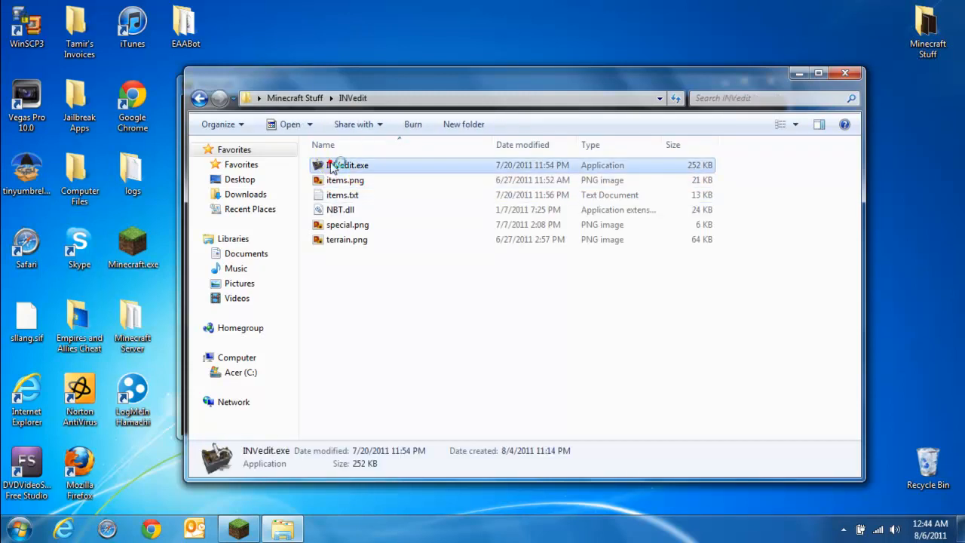
double_click(349, 165)
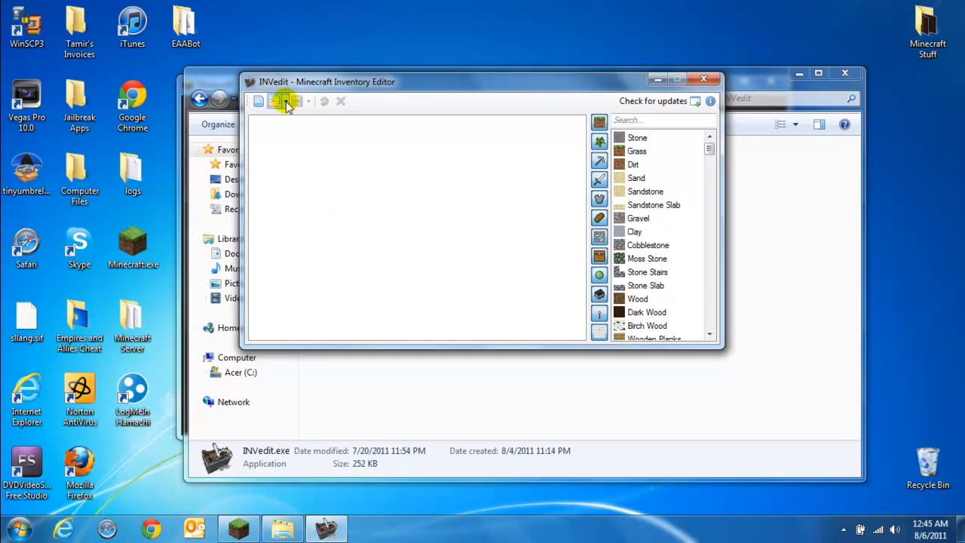
- Load the Youtube world's inventory from the Open dropdown
click(285, 101)
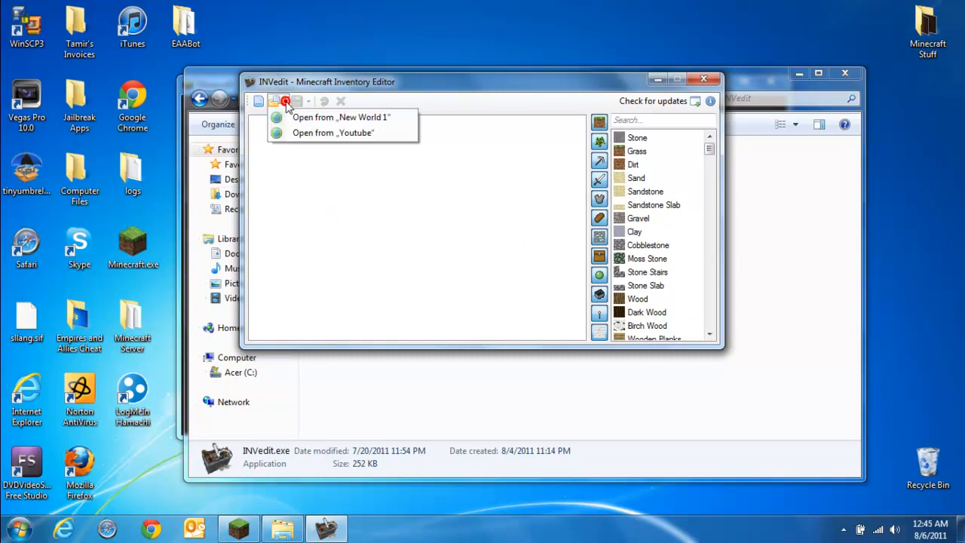
mouse_move(316, 133)
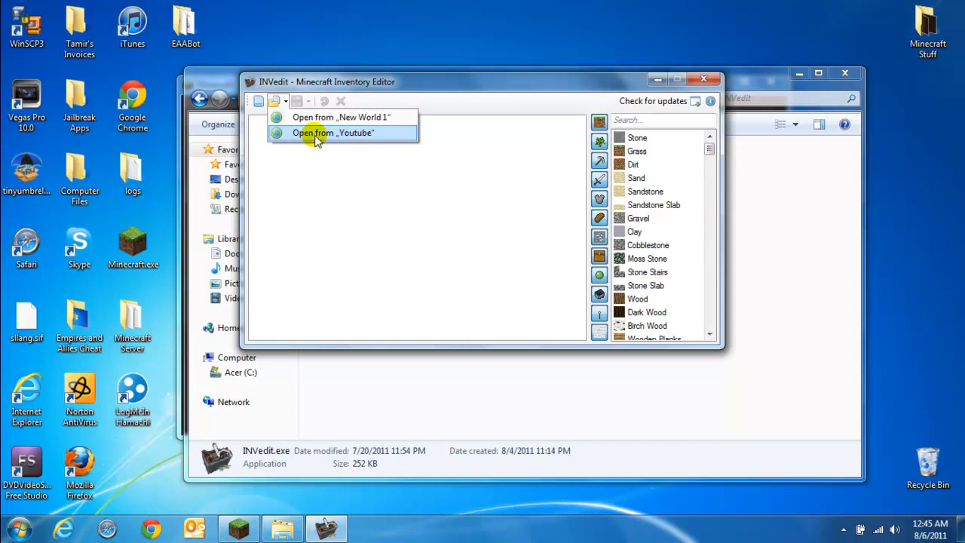
mouse_move(345, 139)
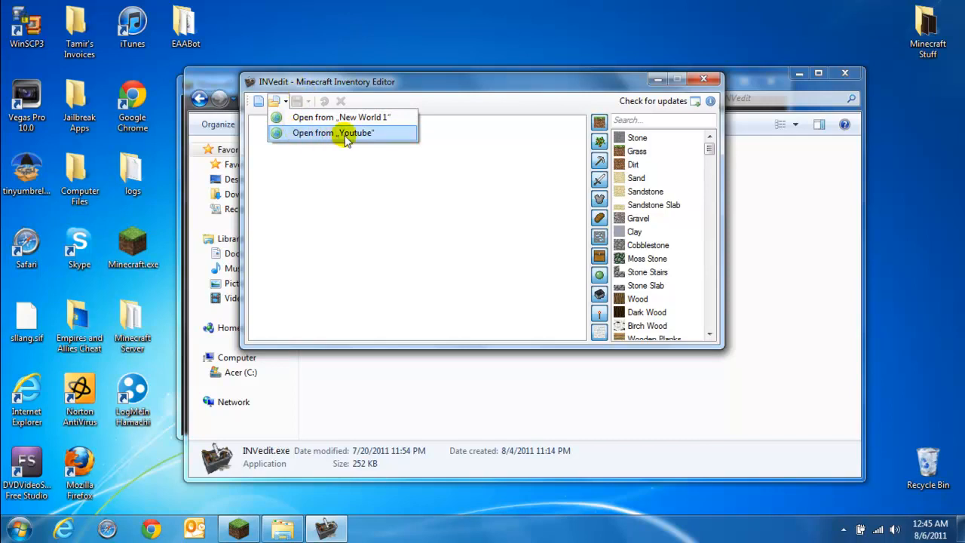
mouse_move(355, 136)
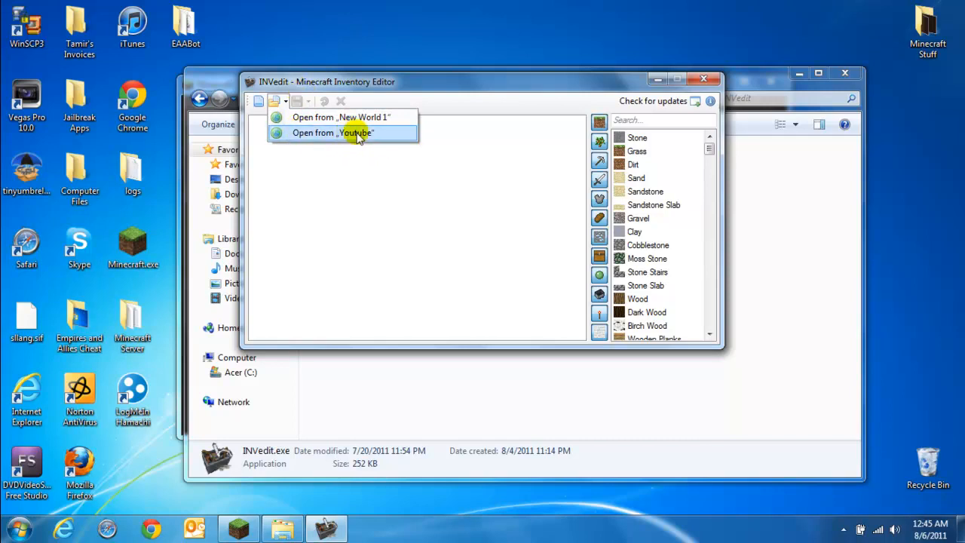
click(332, 132)
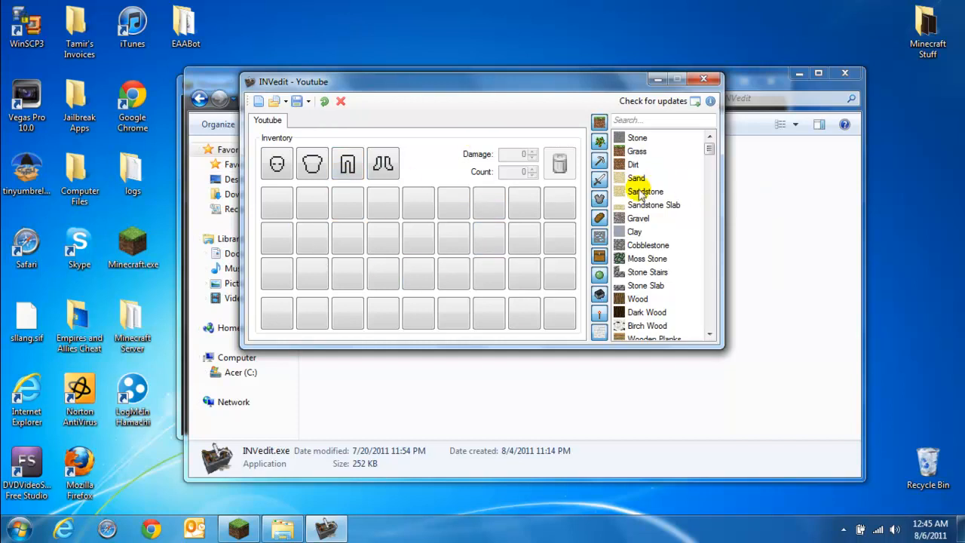
mouse_move(599, 191)
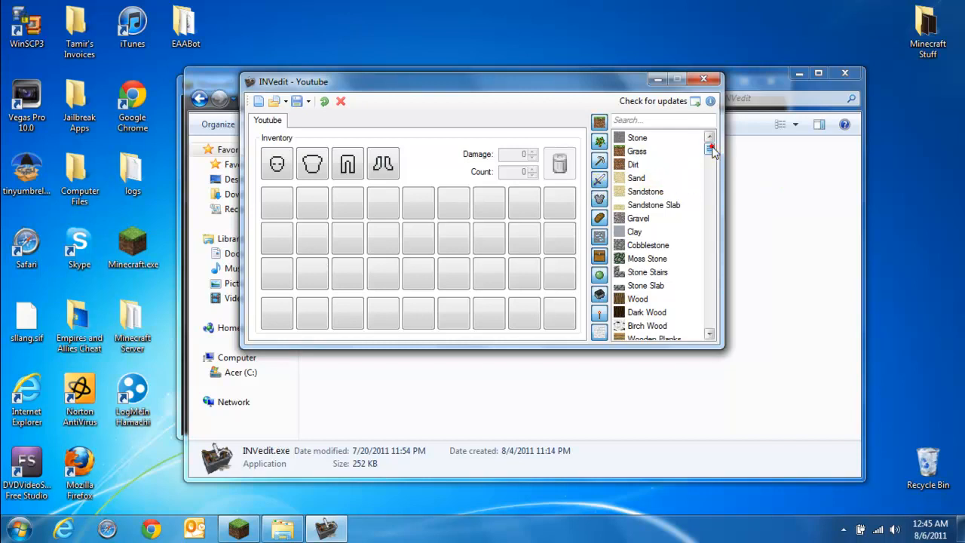
- Give the hotbar a 255 wood stack and a golden pickaxe
scroll(down, 3)
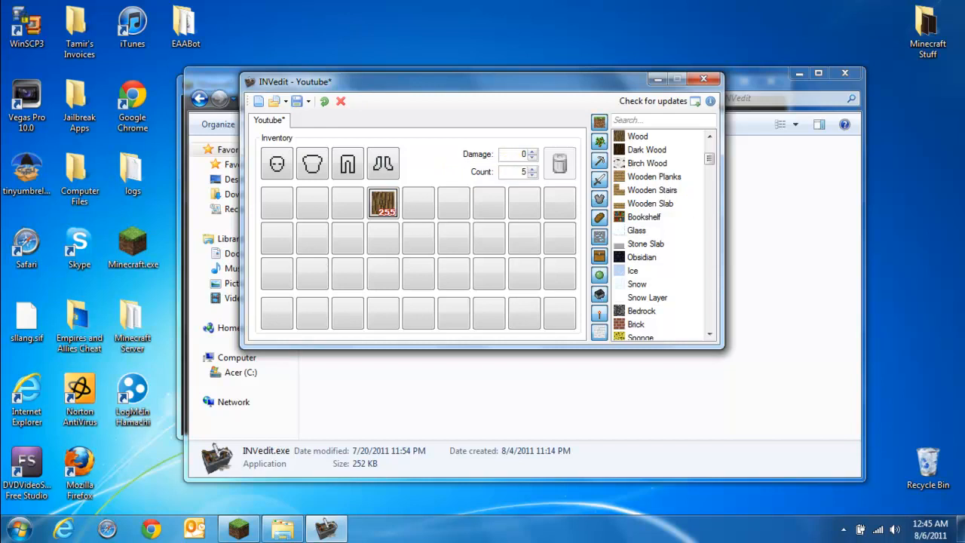
text(255)
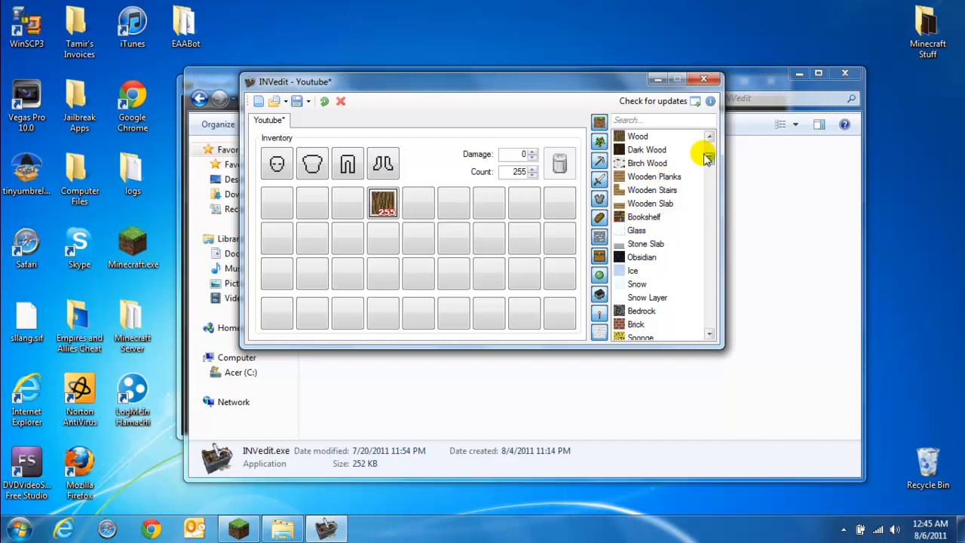
scroll(down, 3)
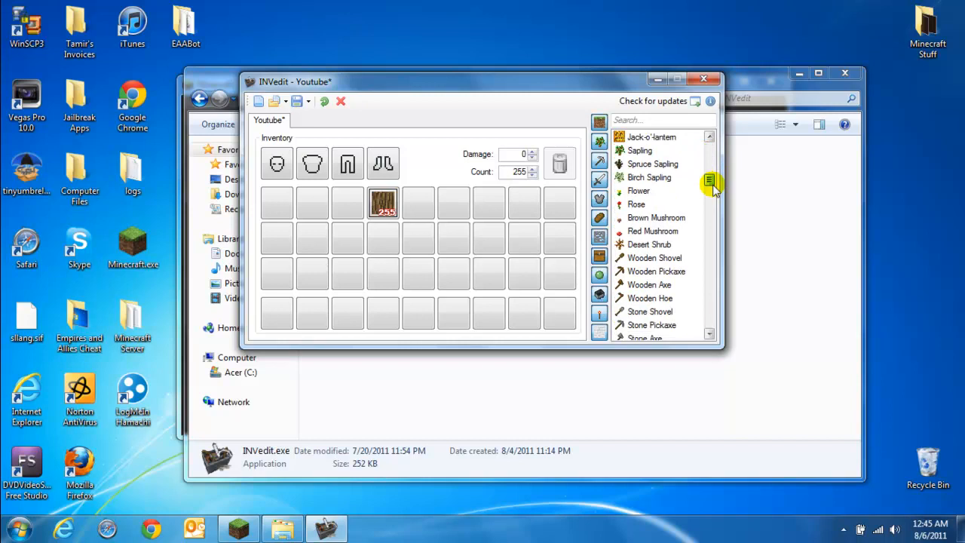
scroll(down, 3)
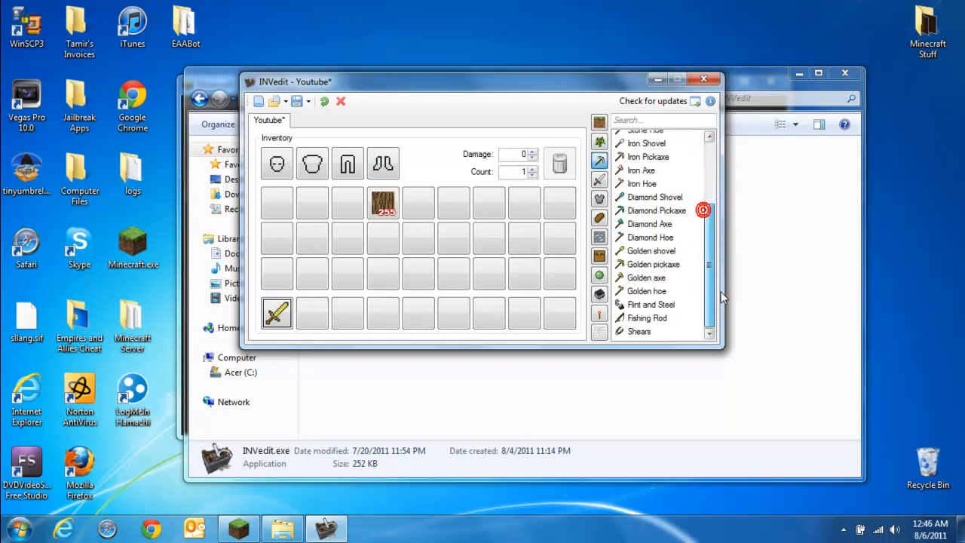
click(646, 277)
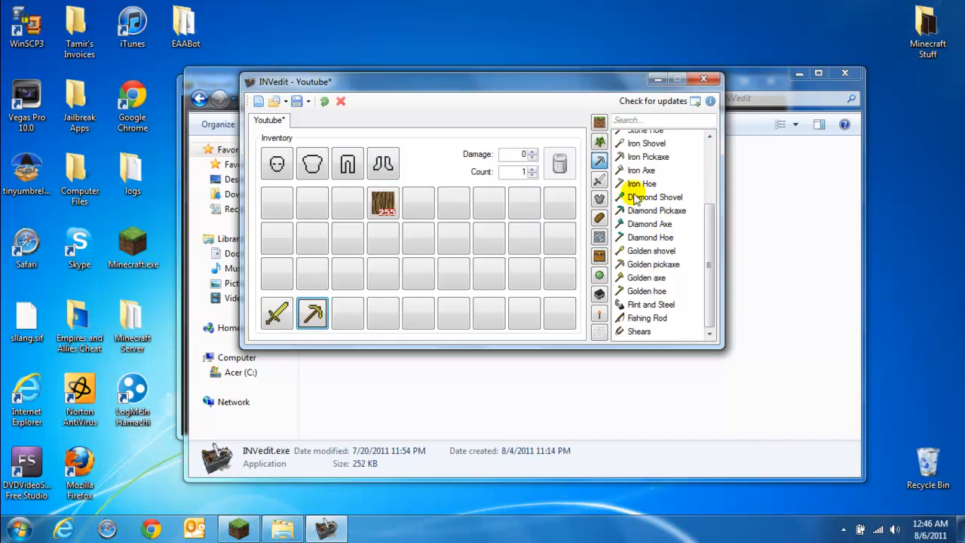
- Fill the armor slots with golden chestplate, leggings and boots
scroll(down, 3)
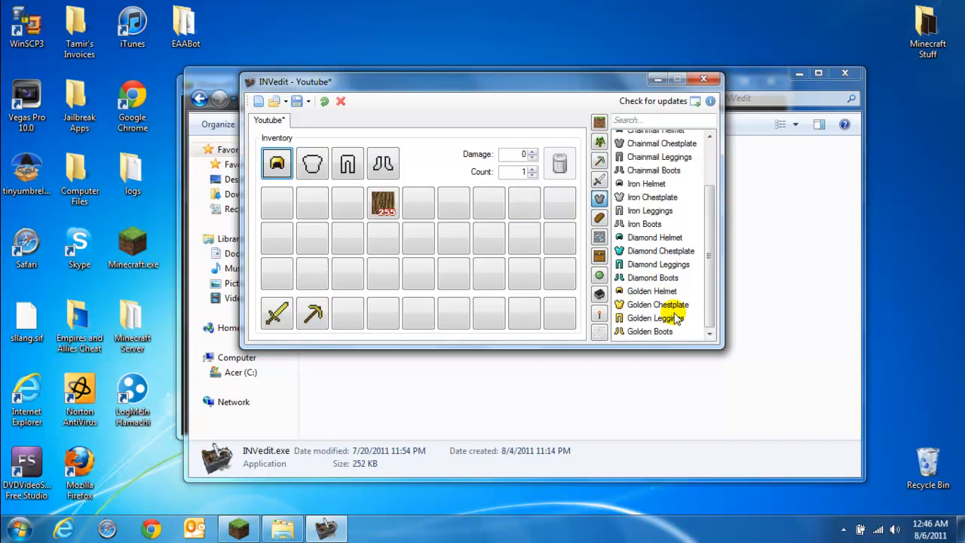
click(658, 304)
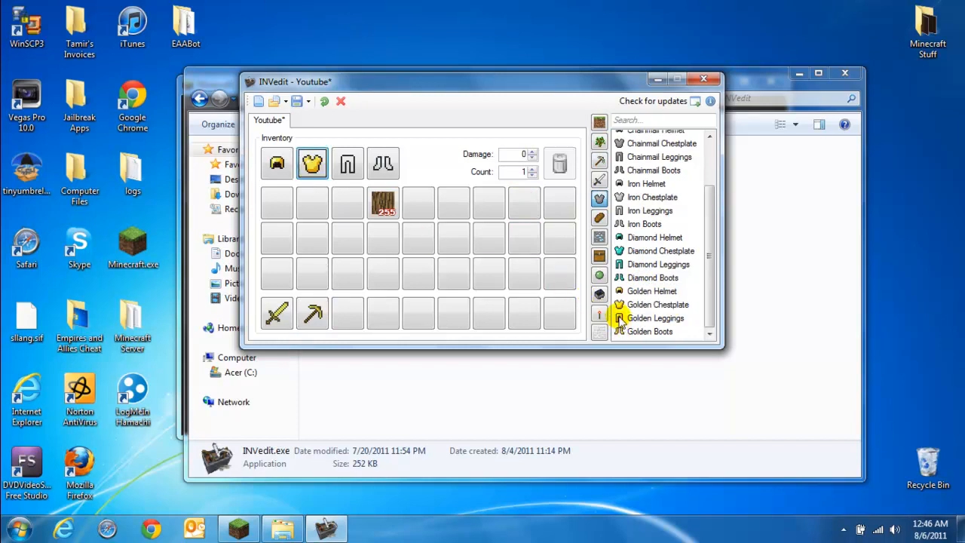
click(348, 163)
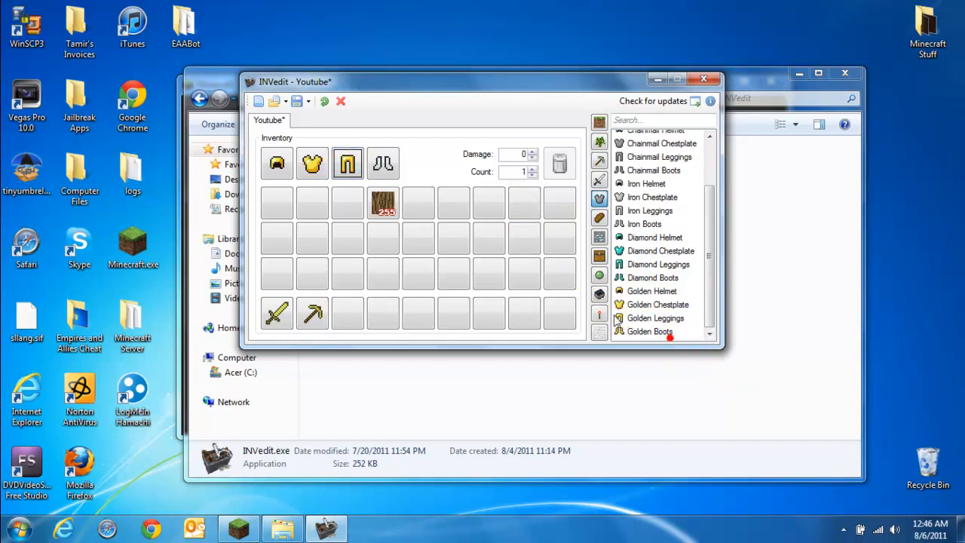
click(384, 164)
text(-)
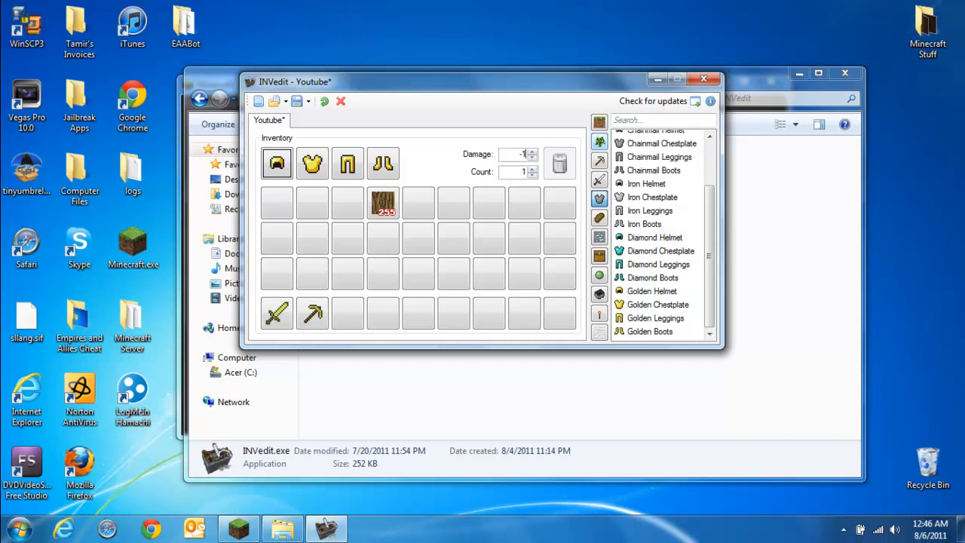
- Enter -1000 damage for the golden chestplate, leggings and sword
text(100)
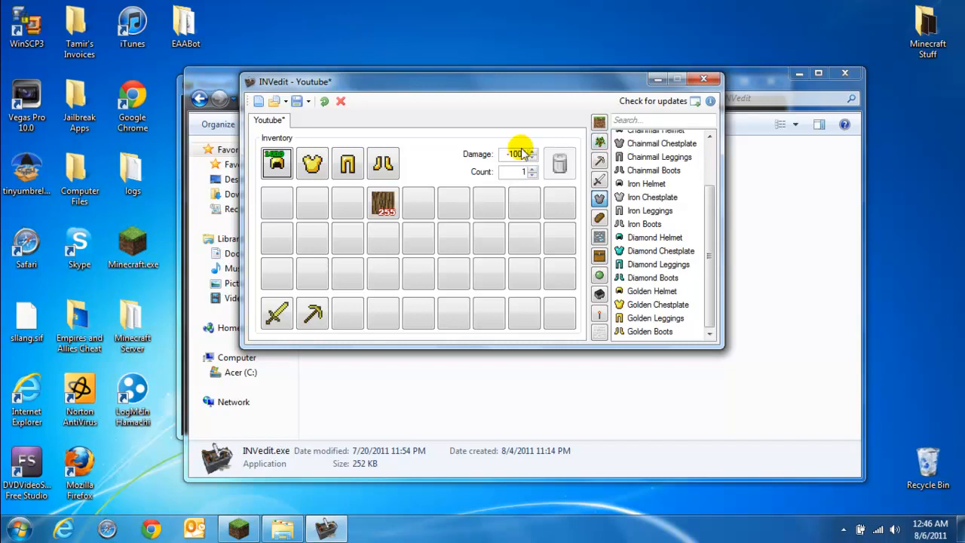
click(313, 164)
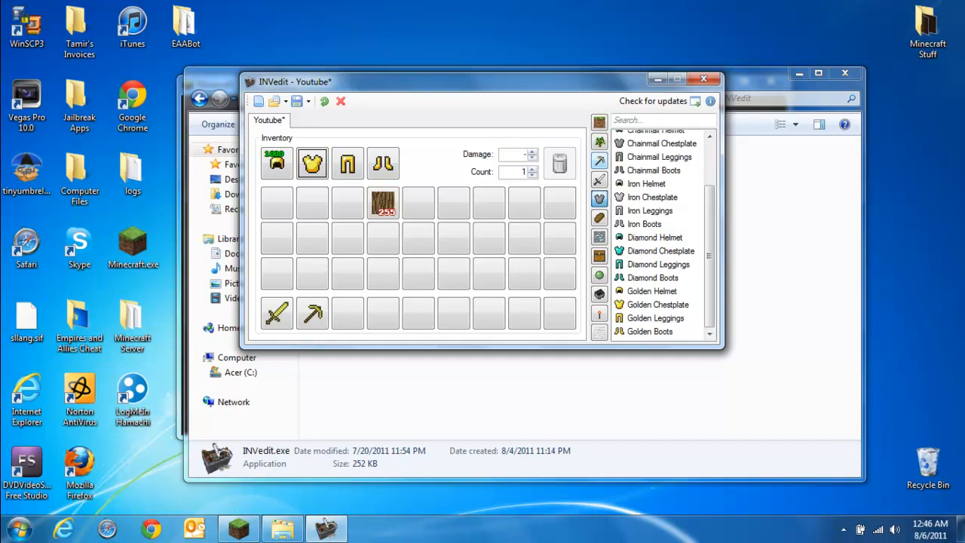
text(-1000)
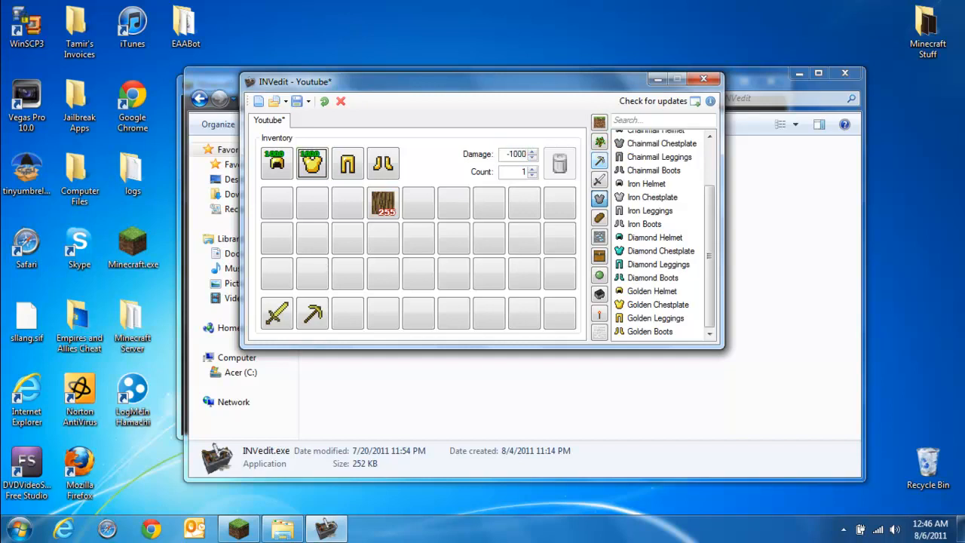
click(347, 163)
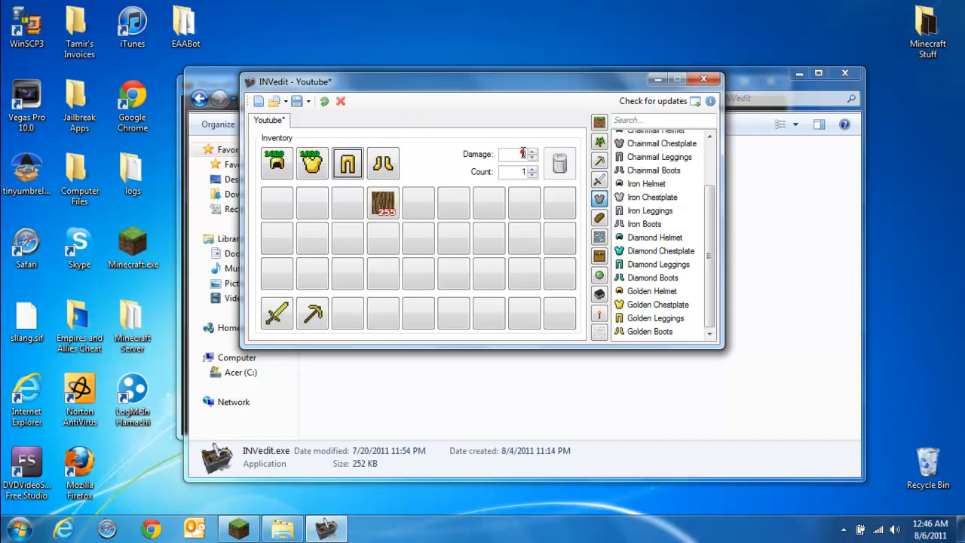
text(-1000)
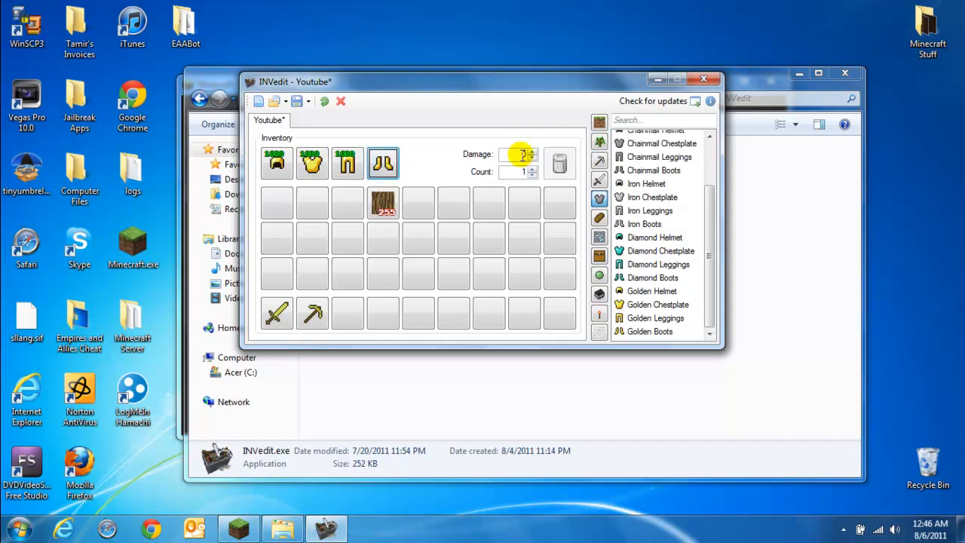
text(-100)
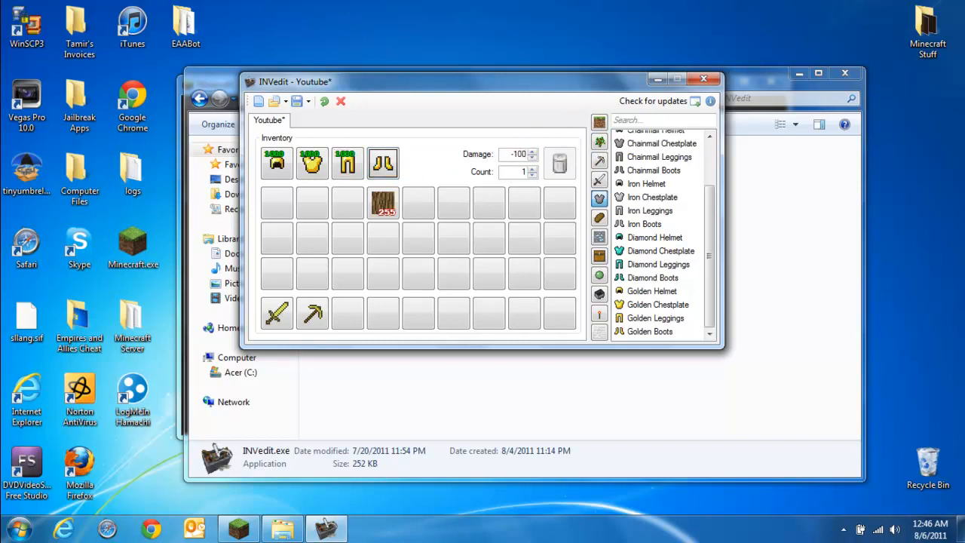
click(276, 313)
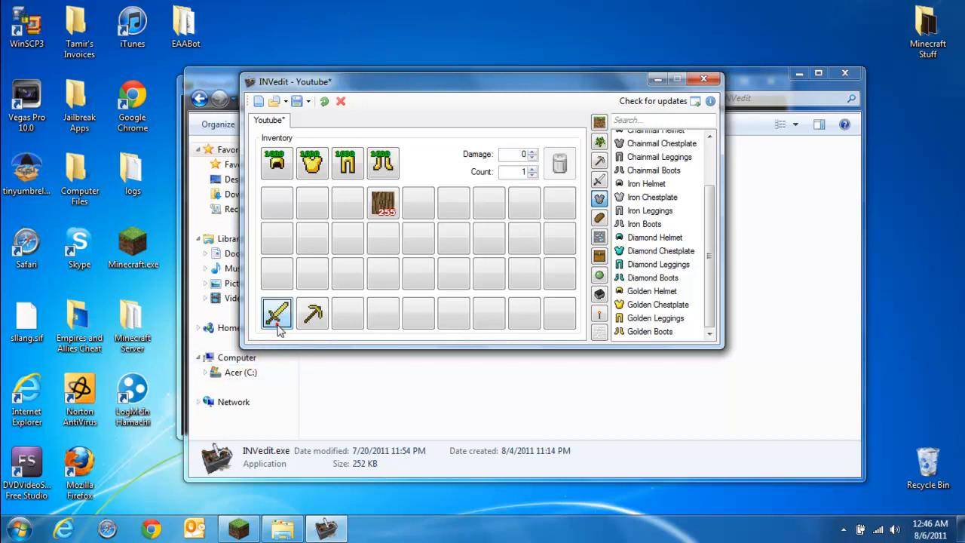
click(277, 313)
text(-1000)
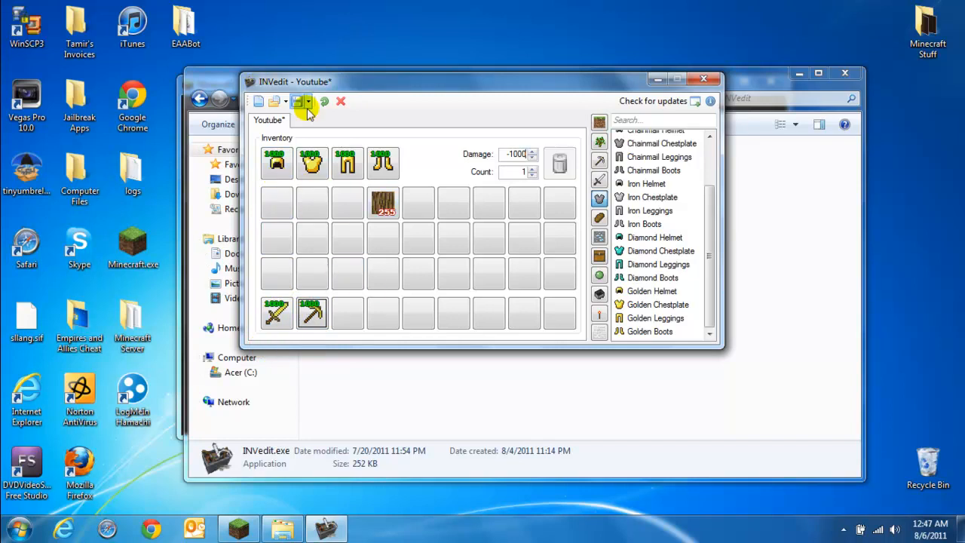
- Save the edited inventory to "Youtube" from the Save dropdown
click(307, 102)
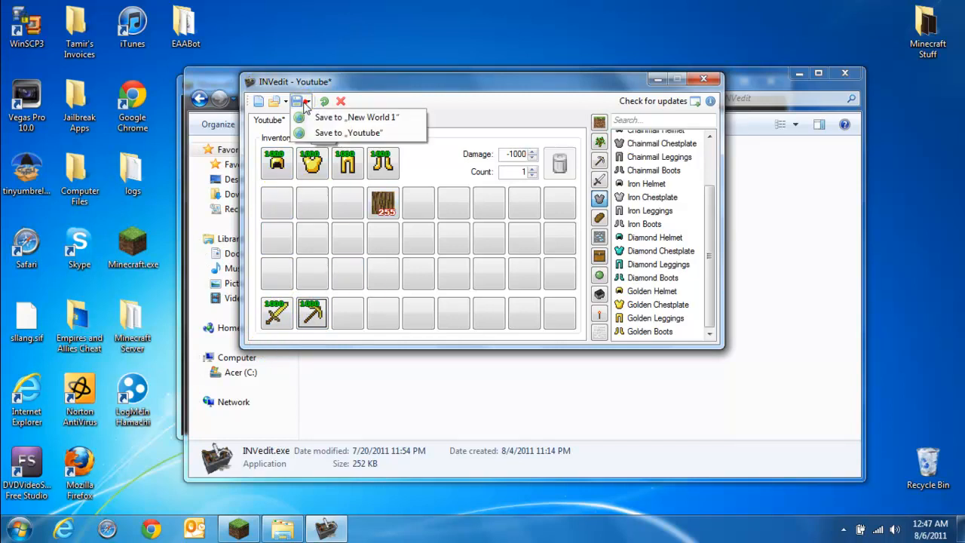
mouse_move(348, 133)
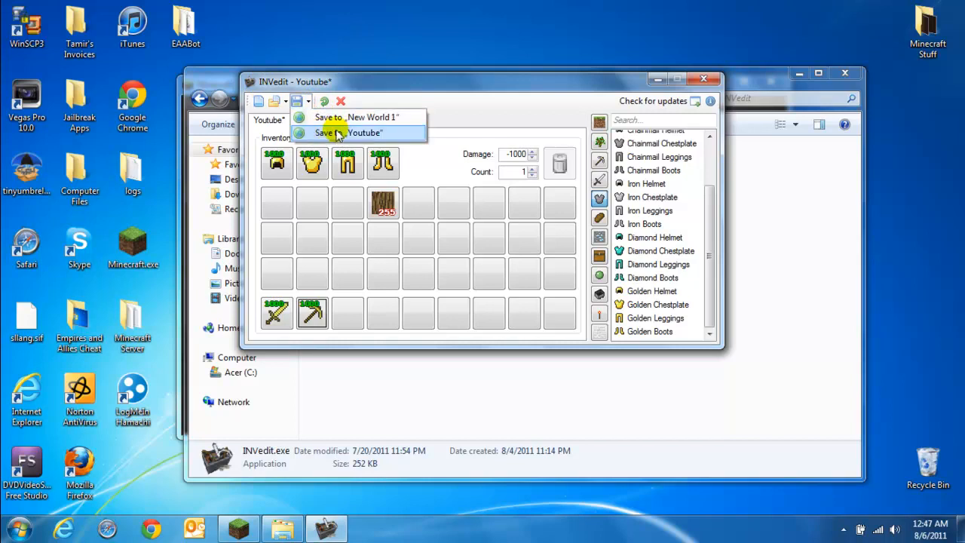
click(347, 133)
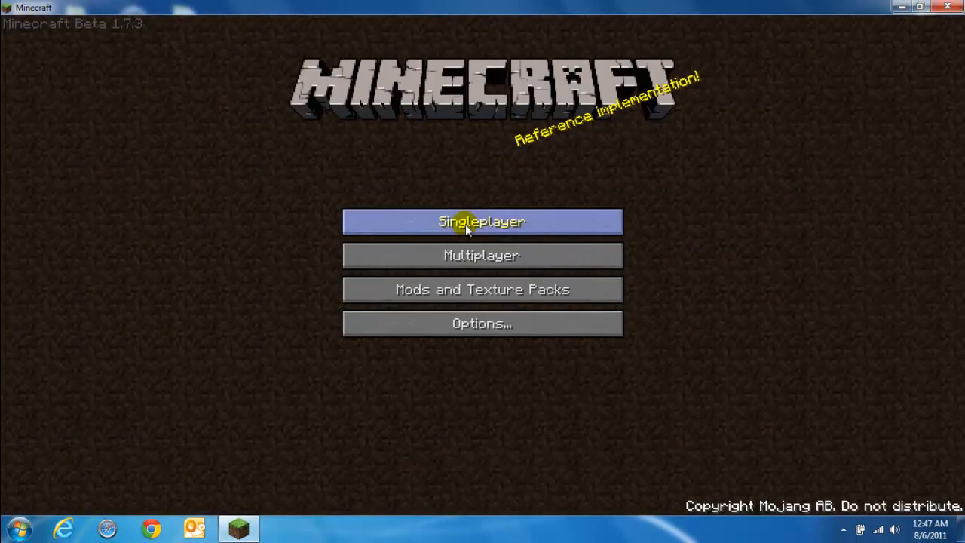
- Open the singleplayer list and play the Youtube world
click(482, 222)
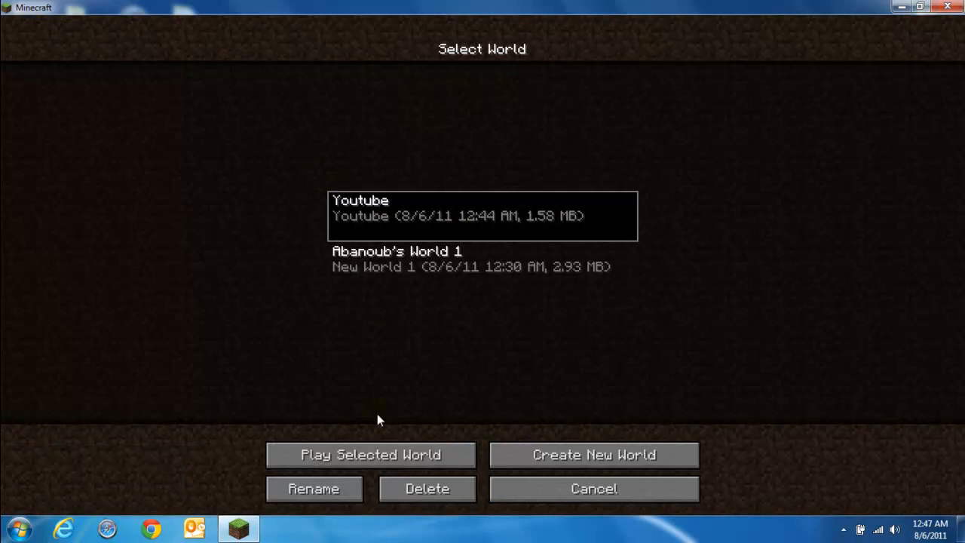
click(370, 454)
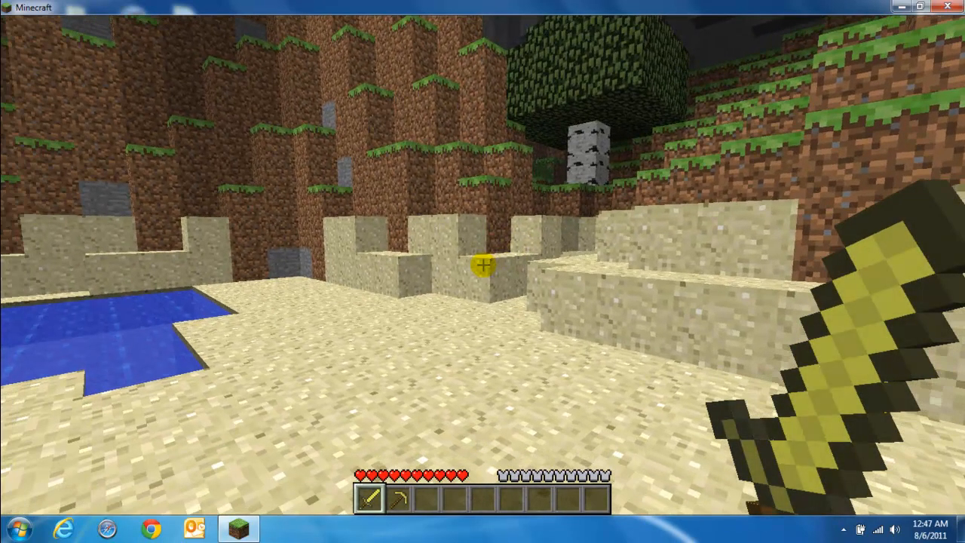
- Place wood blocks from the hotbar, then pause and resume the game
key(e)
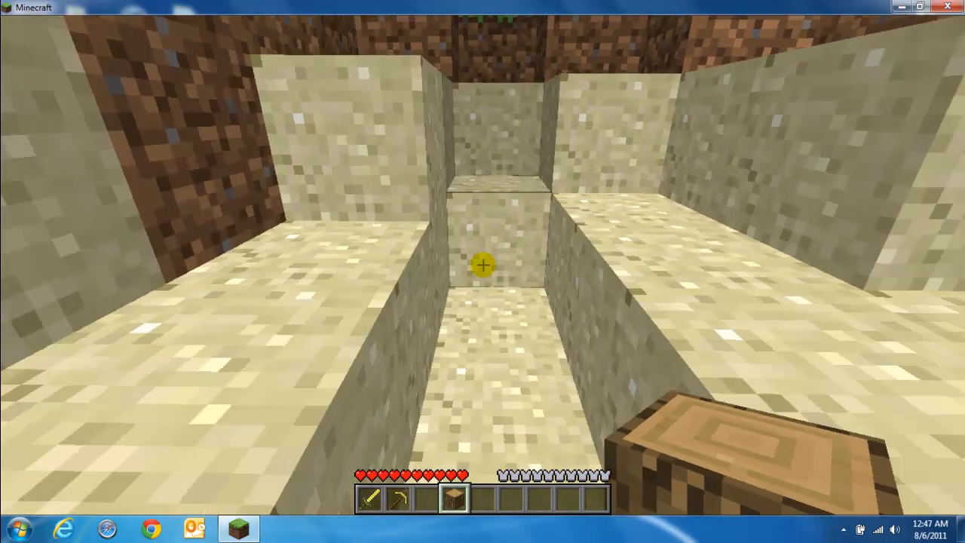
click(482, 266)
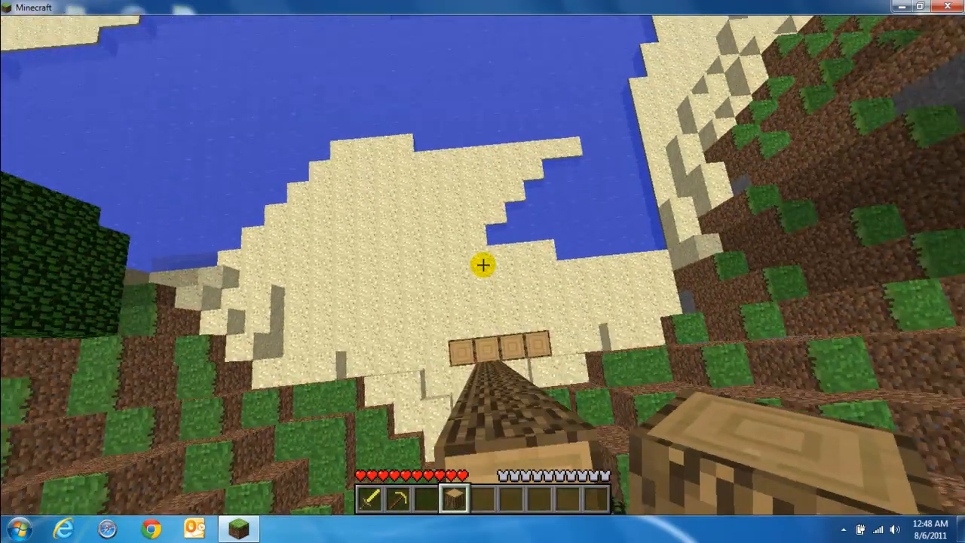
mouse_move(483, 265)
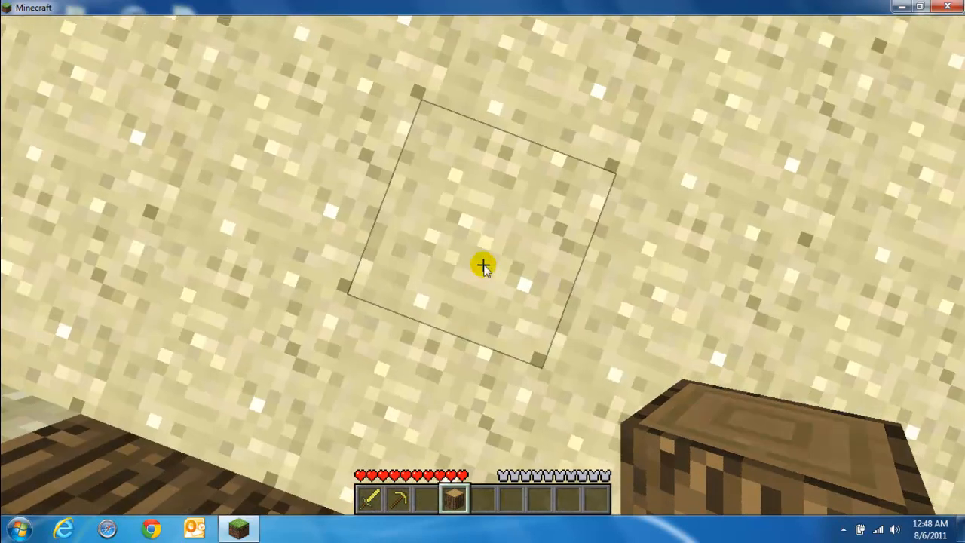
key(Escape)
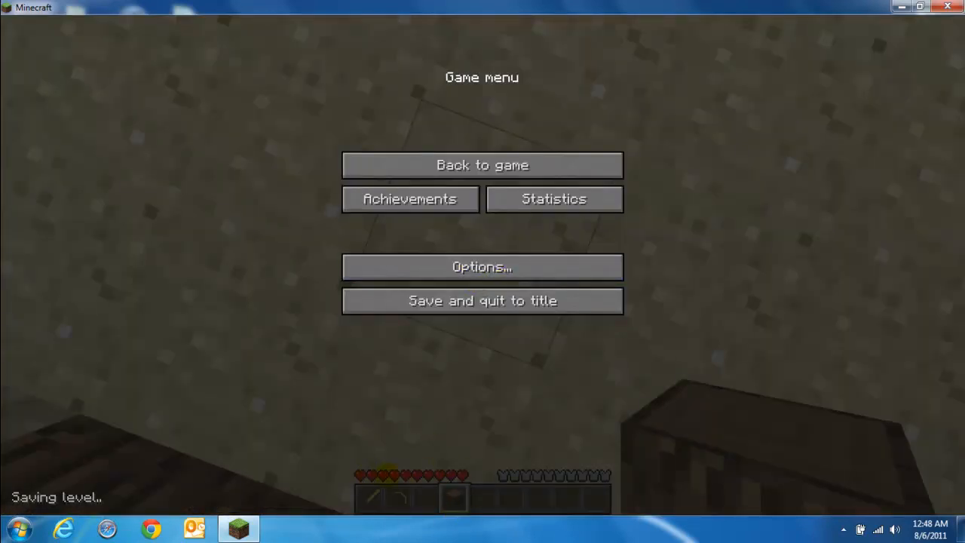
click(482, 164)
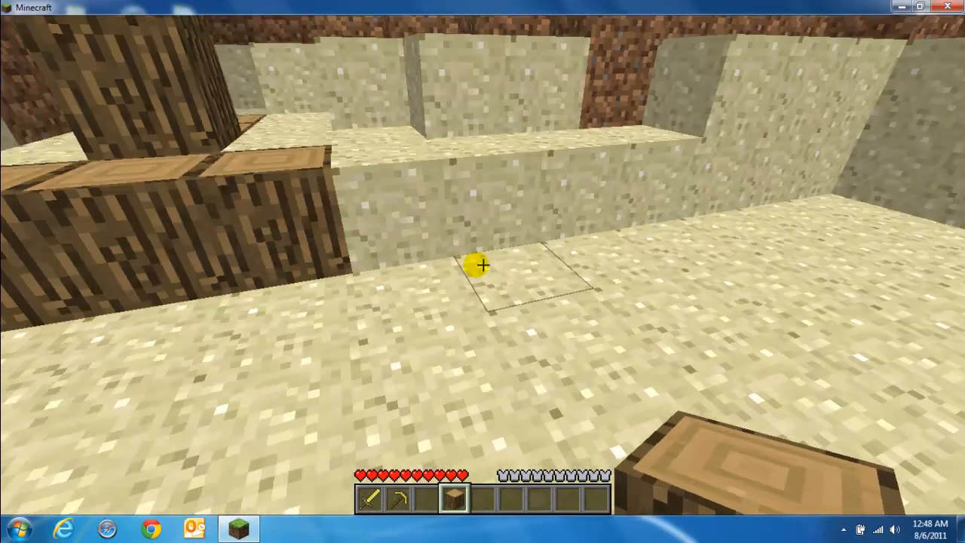